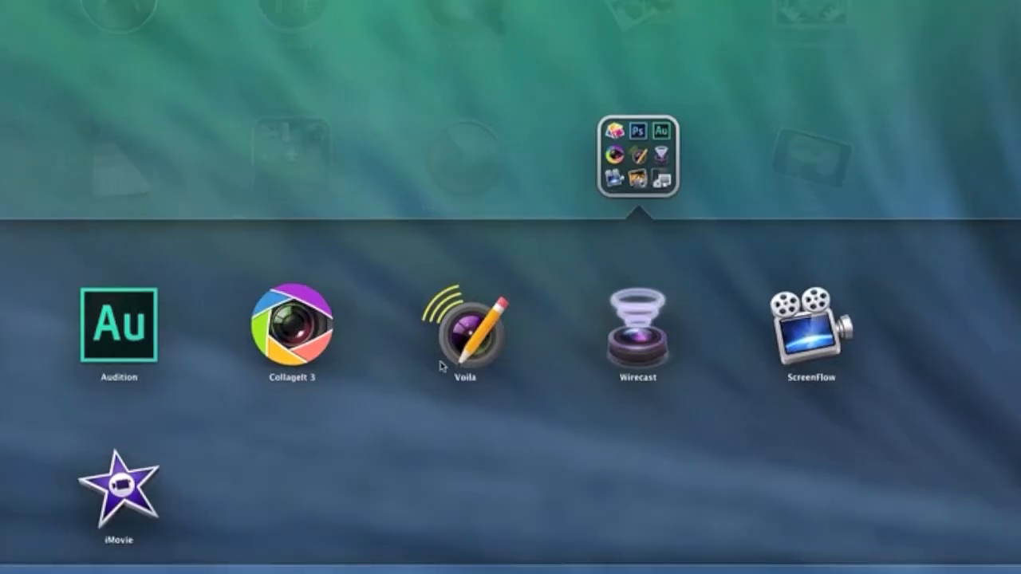
{"action": "mouse_move", "coordinate": [525, 368]}
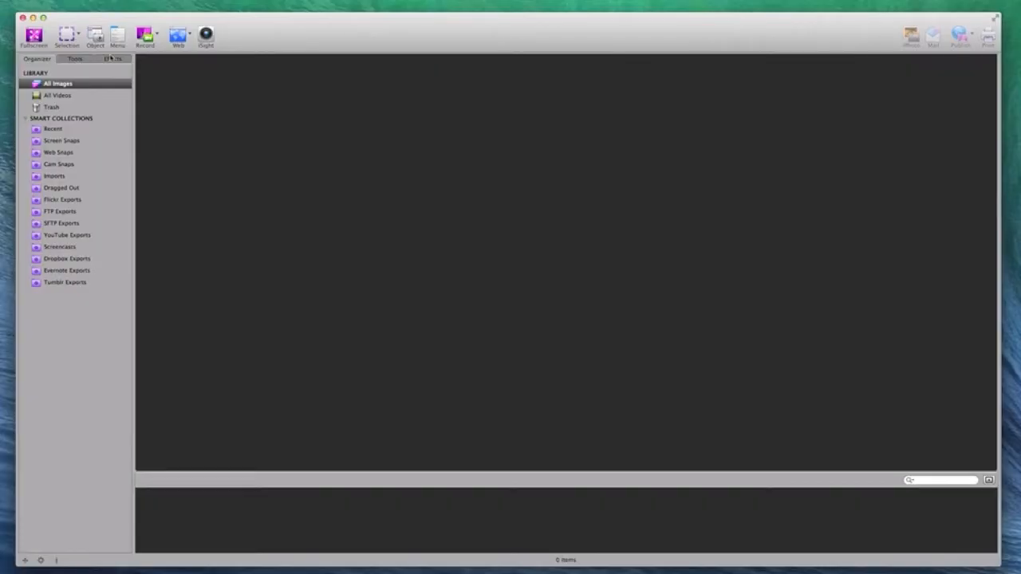
{"action": "mouse_move", "coordinate": [33, 35]}
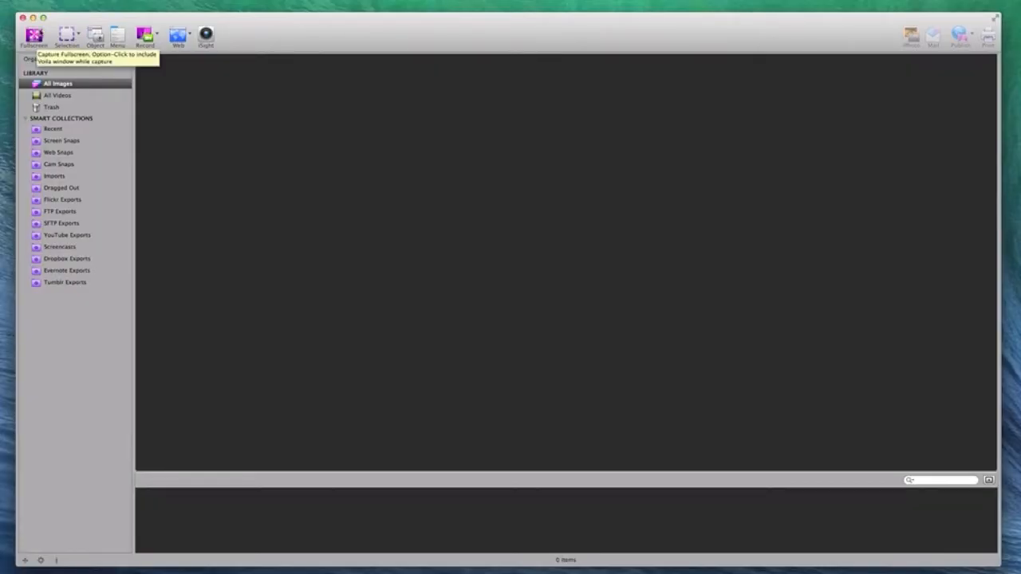
Capture the wave wallpaper full-screen, then as an oval selection, then several windows at once.
{"action": "left_click", "coordinate": [33, 33]}
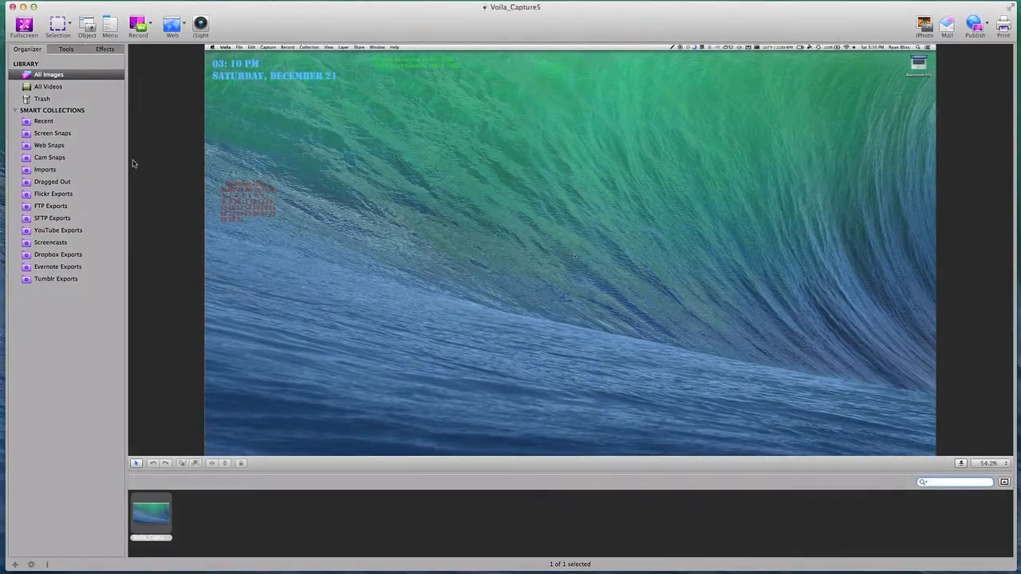
{"action": "left_click", "coordinate": [58, 24]}
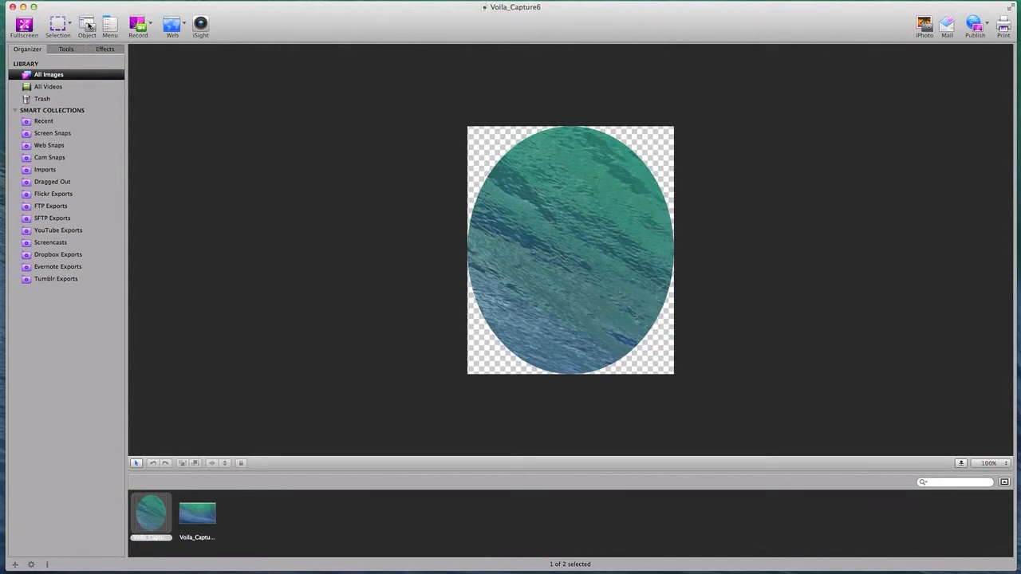
{"action": "left_click", "coordinate": [108, 24]}
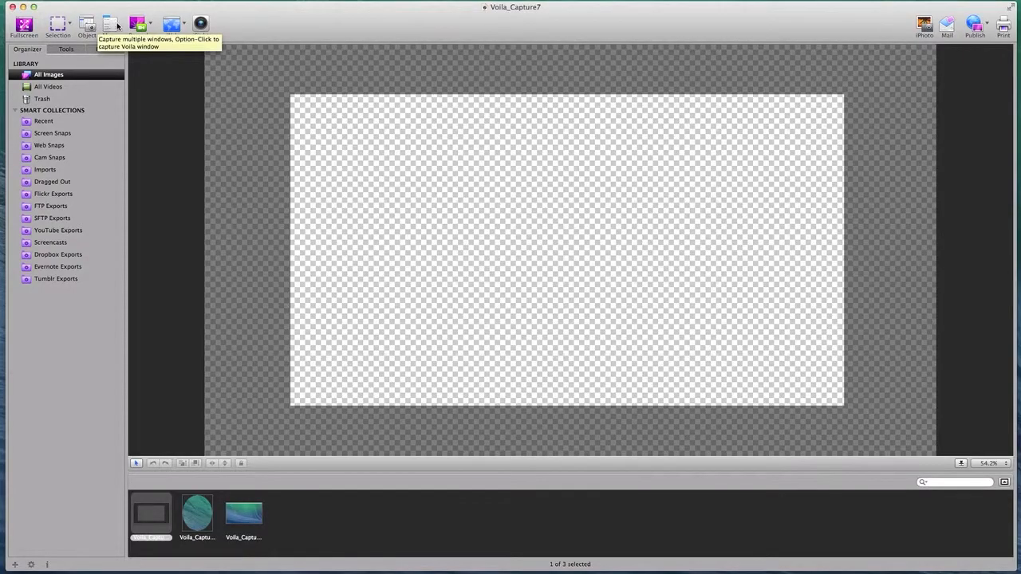
Capture the open menu-bar dropdown menu as a fourth library image.
{"action": "left_click", "coordinate": [324, 16]}
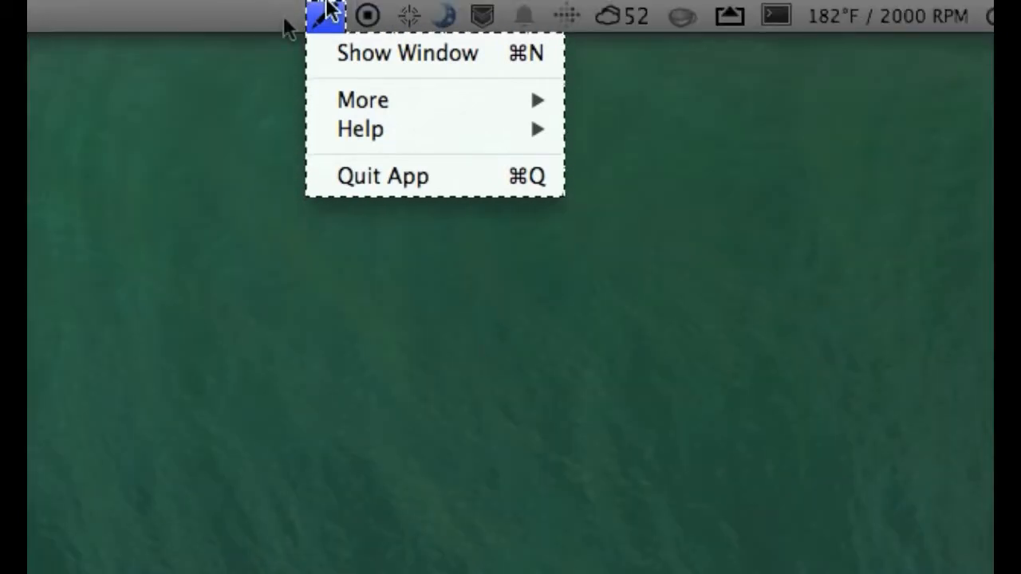
{"action": "mouse_move", "coordinate": [231, 99]}
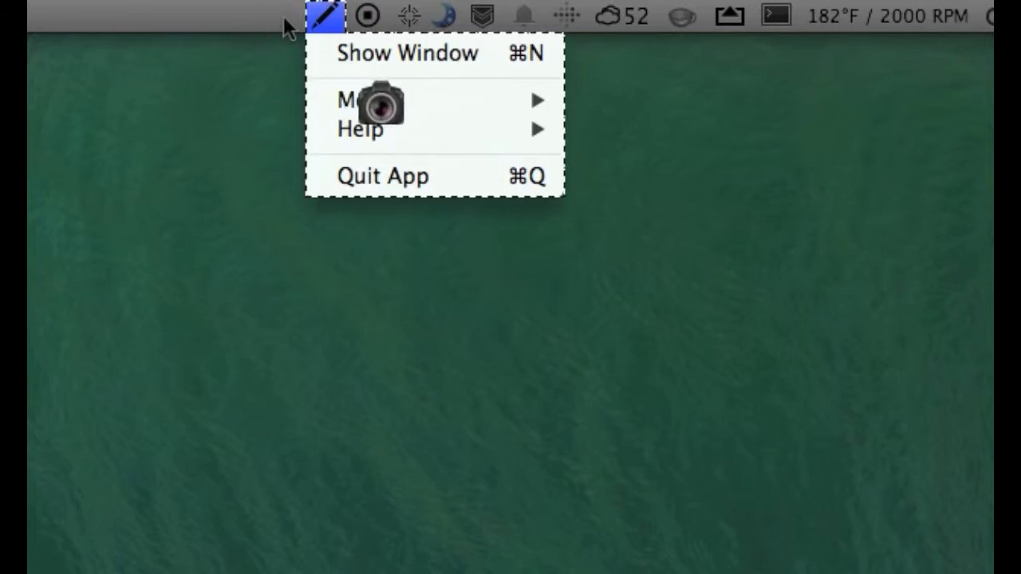
{"action": "left_click", "coordinate": [407, 52]}
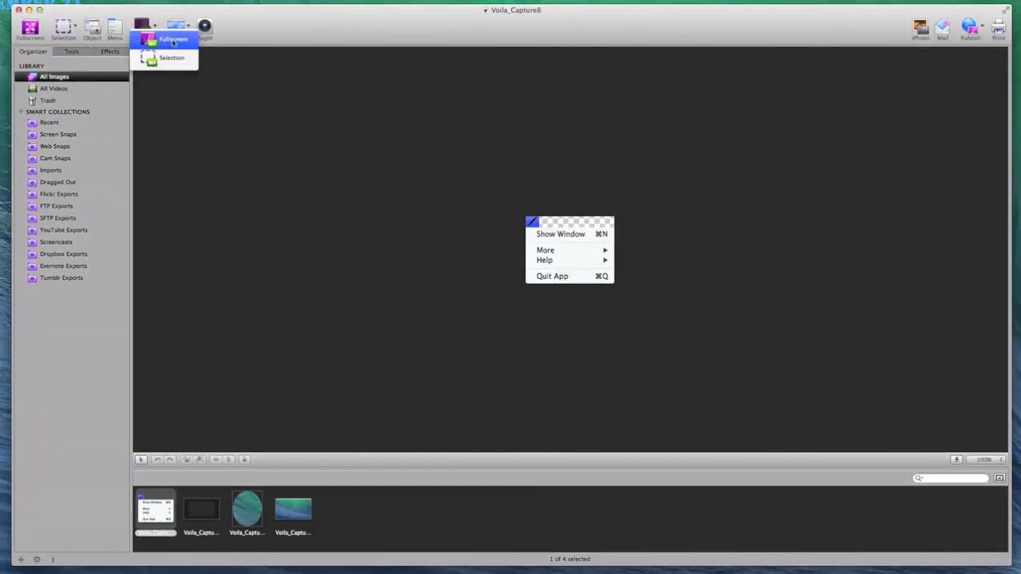
{"action": "mouse_move", "coordinate": [172, 57]}
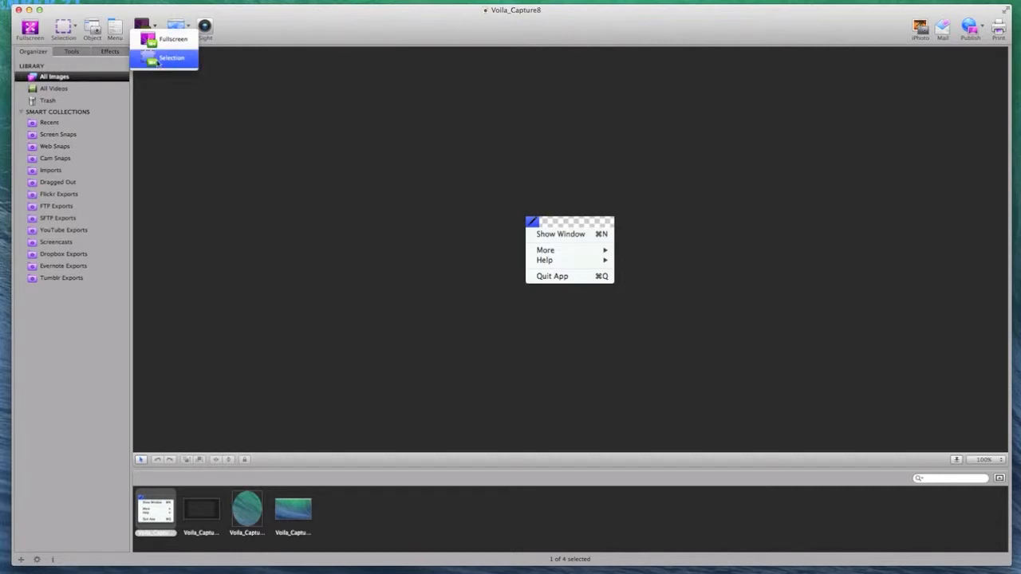
{"action": "mouse_move", "coordinate": [167, 77]}
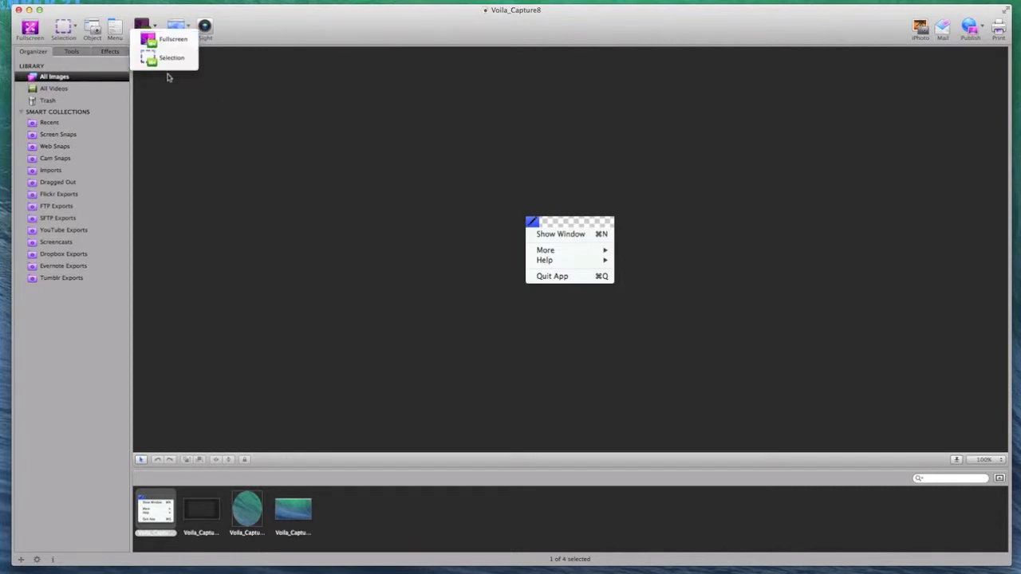
{"action": "mouse_move", "coordinate": [265, 124]}
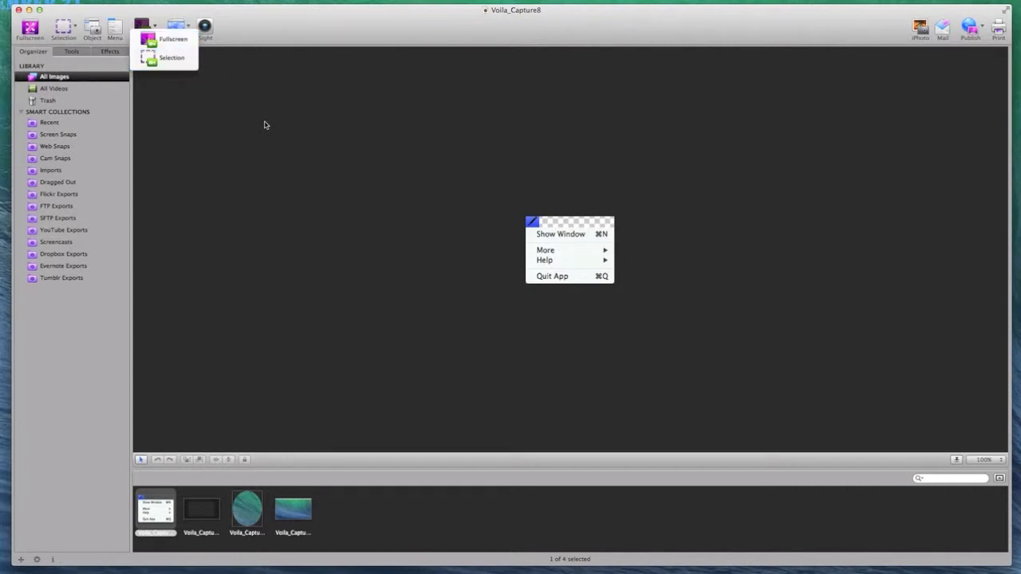
{"action": "left_click", "coordinate": [144, 25]}
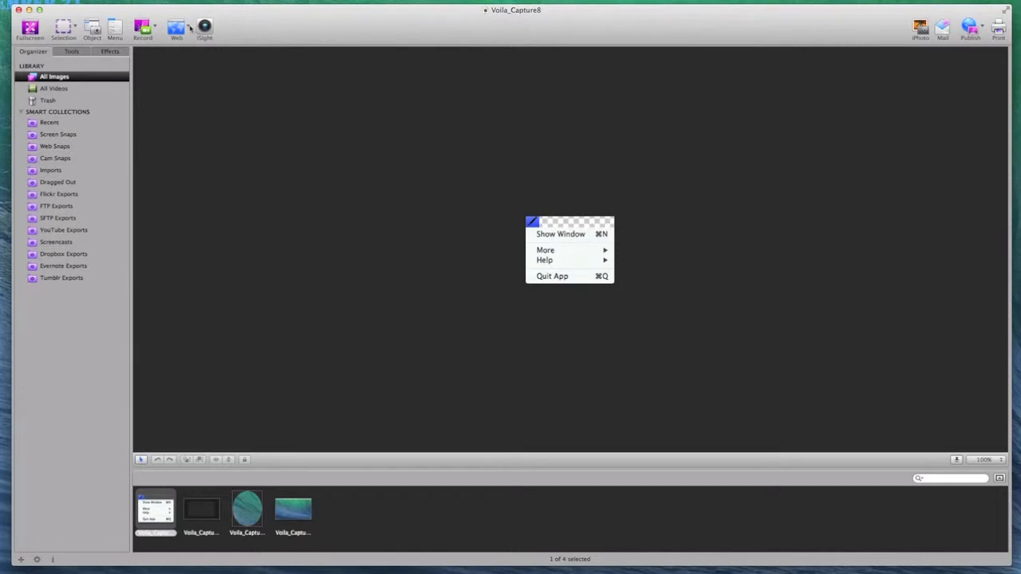
{"action": "left_click", "coordinate": [176, 29]}
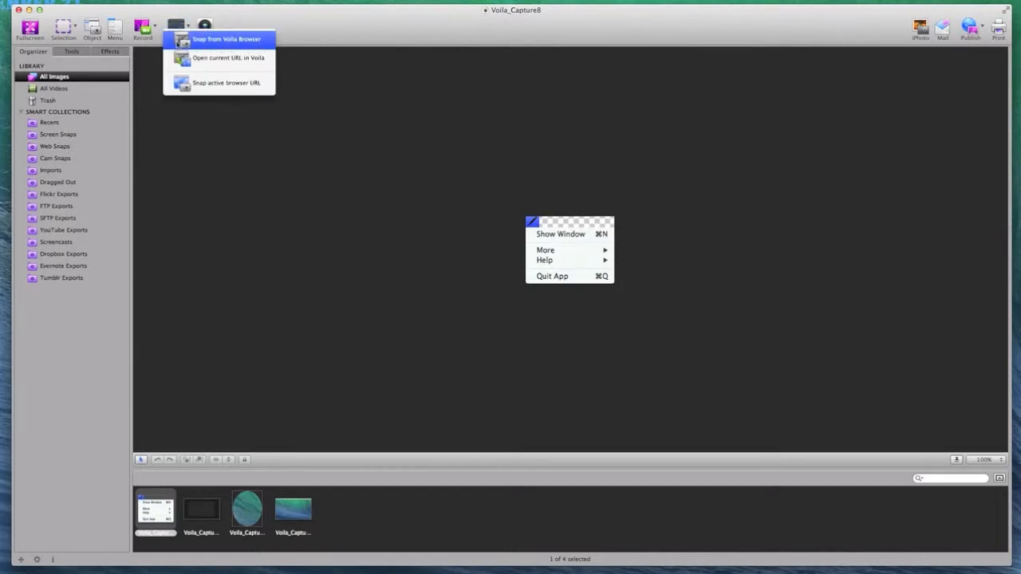
{"action": "left_click", "coordinate": [227, 38]}
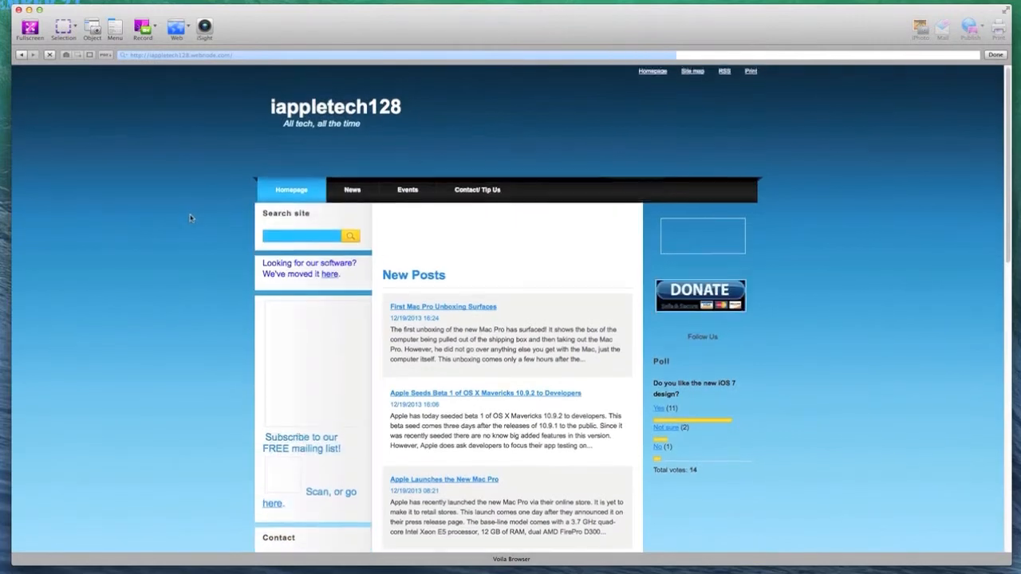
{"action": "scroll", "scroll_direction": "down", "scroll_amount": 3}
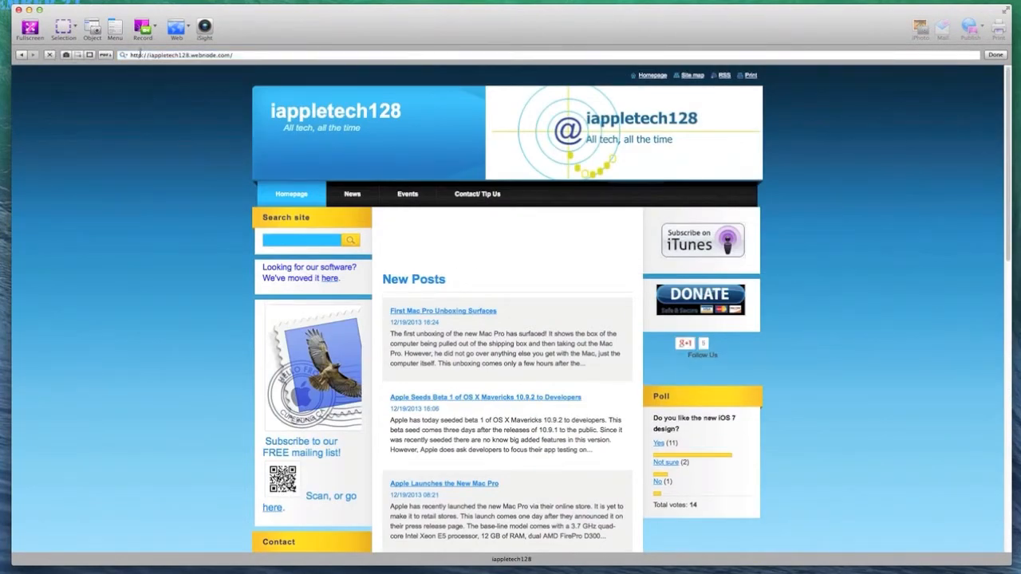
{"action": "left_click", "coordinate": [176, 29]}
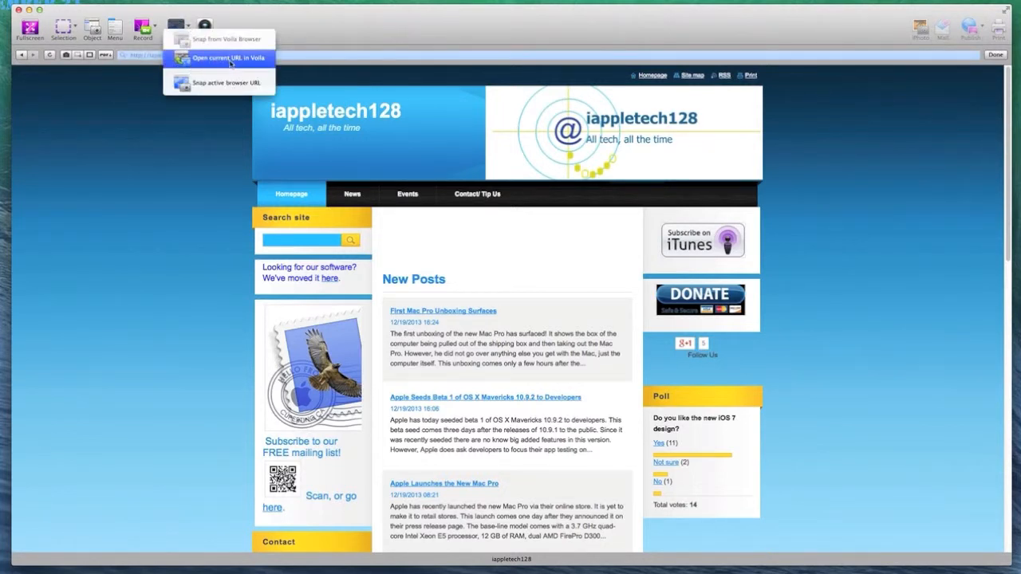
{"action": "left_click", "coordinate": [228, 57]}
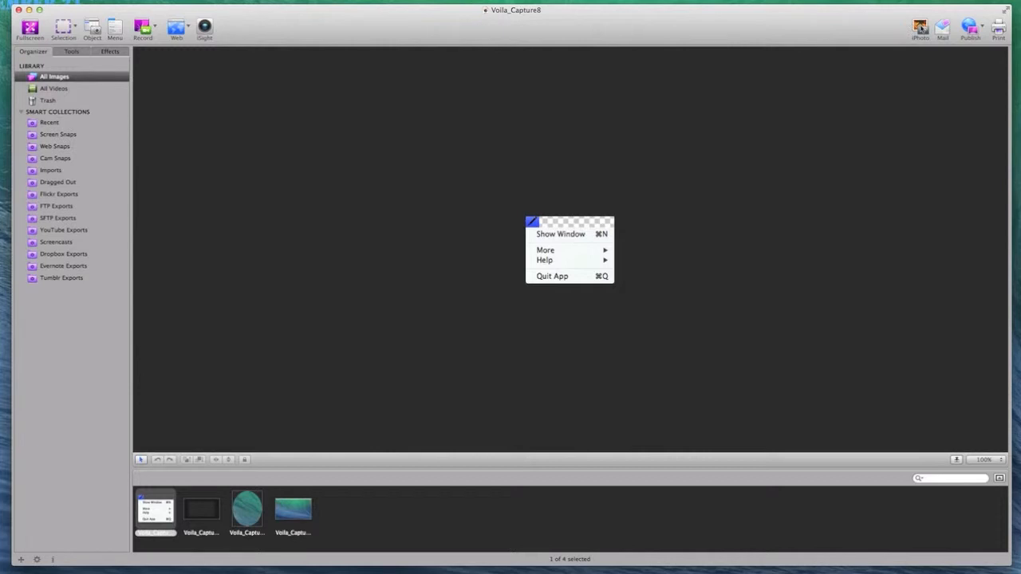
{"action": "mouse_move", "coordinate": [919, 29]}
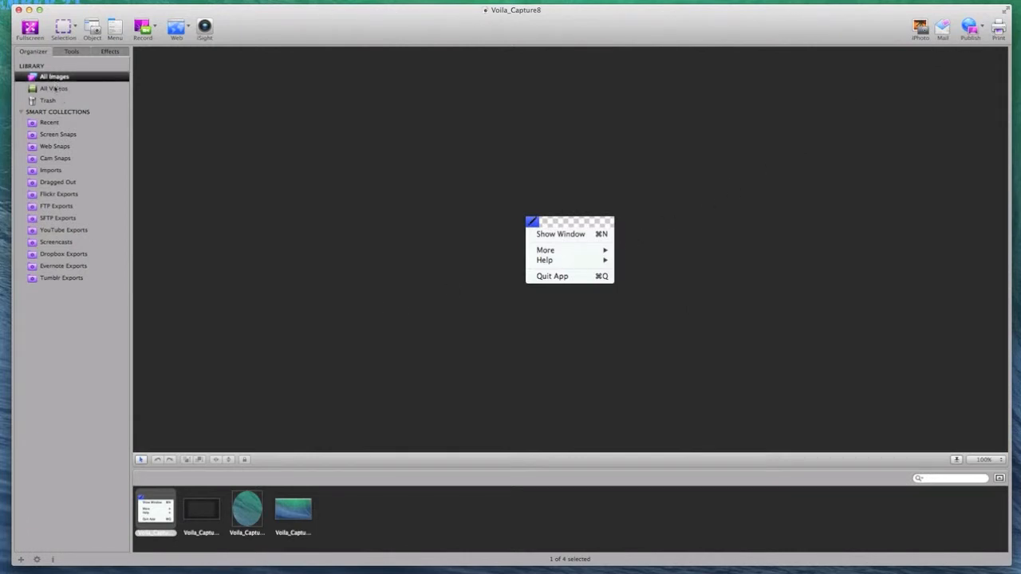
Step through Trash and Screen Snaps, return to All Images and select the menu capture.
{"action": "left_click", "coordinate": [48, 98]}
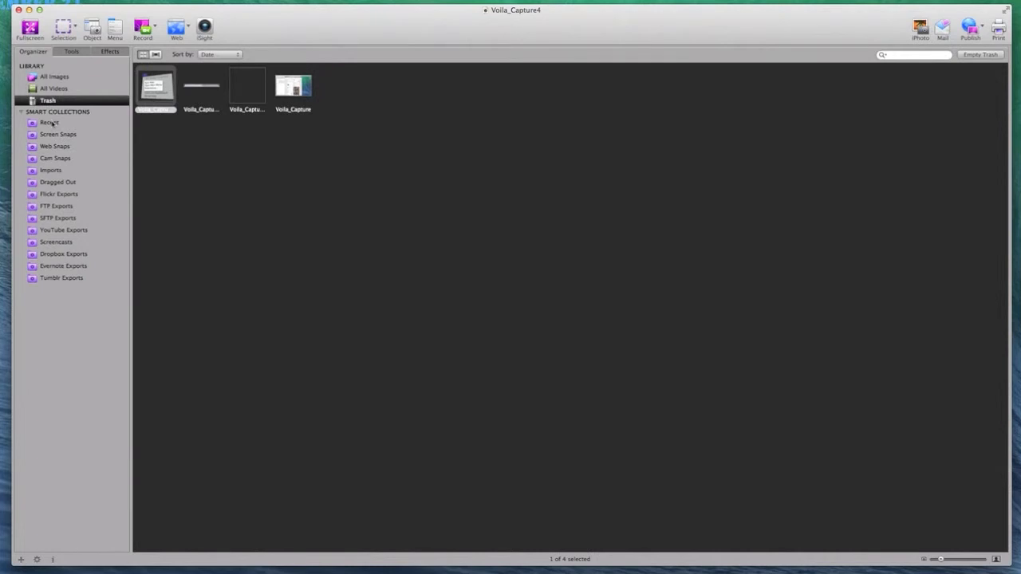
{"action": "left_click", "coordinate": [58, 134]}
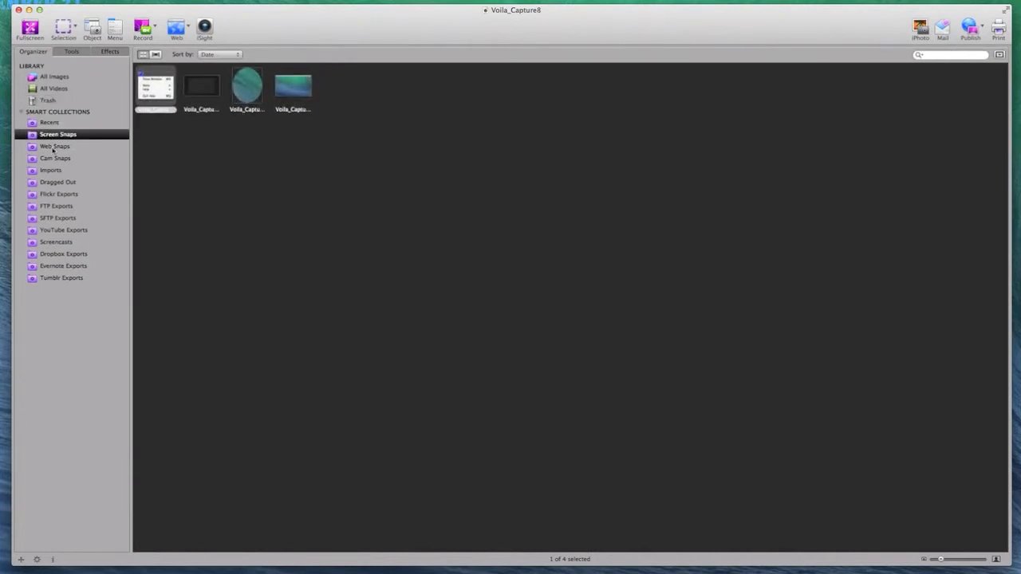
{"action": "left_click", "coordinate": [55, 77]}
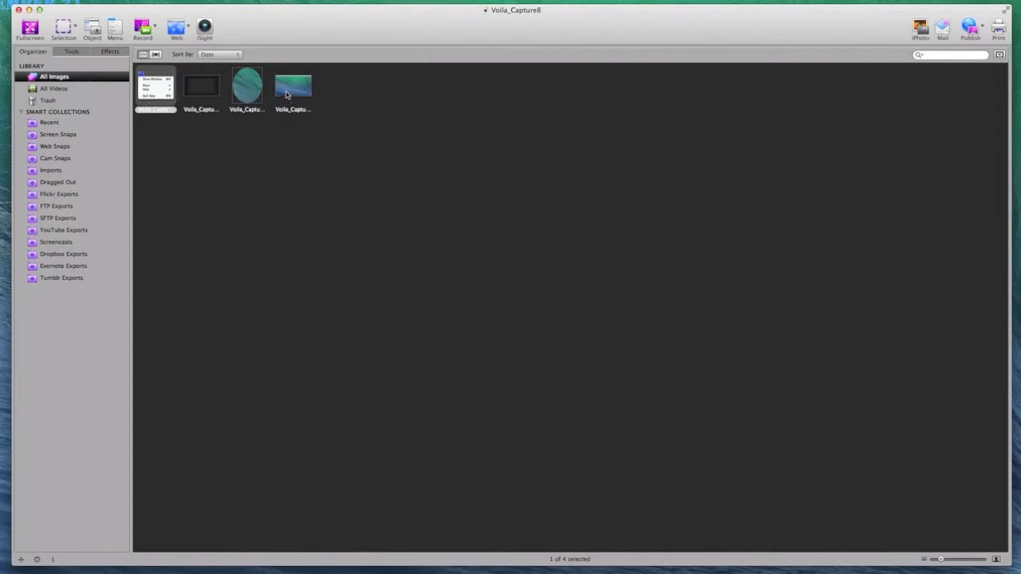
{"action": "left_click", "coordinate": [156, 86]}
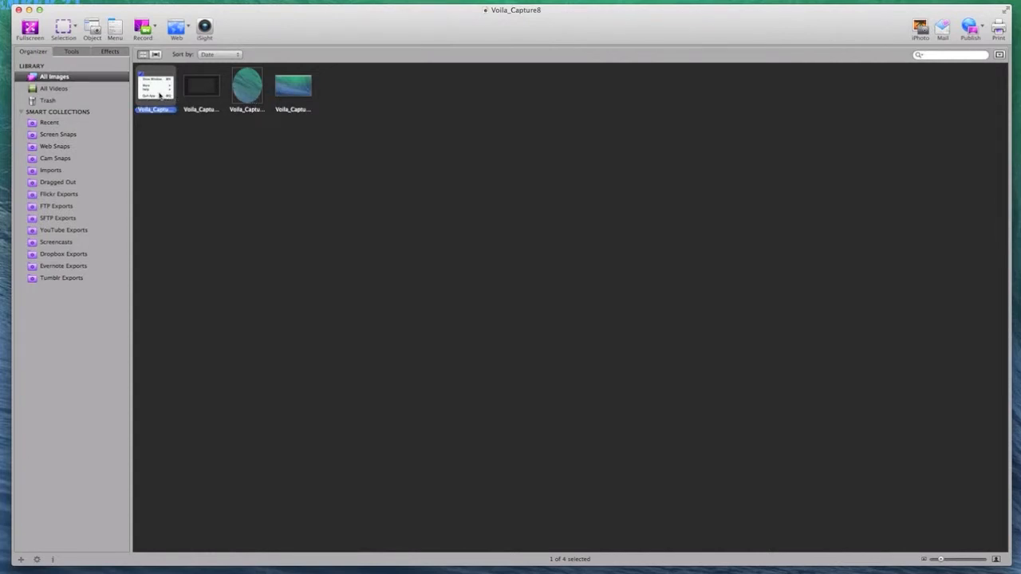
Draw a black pencil scribble over the menu capture, then switch to Voila_Capture5.
{"action": "left_click", "coordinate": [71, 51]}
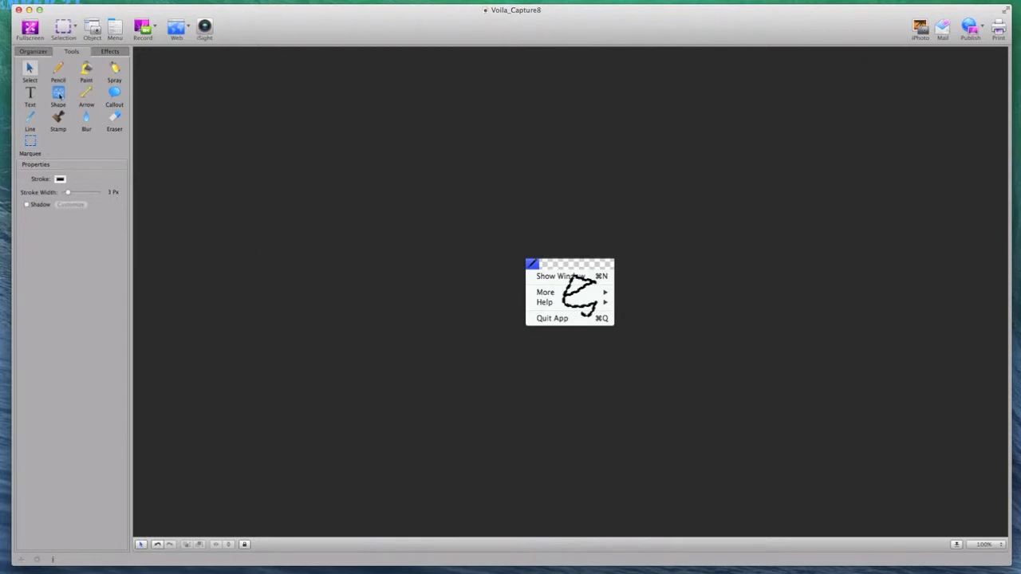
{"action": "left_click", "coordinate": [58, 93]}
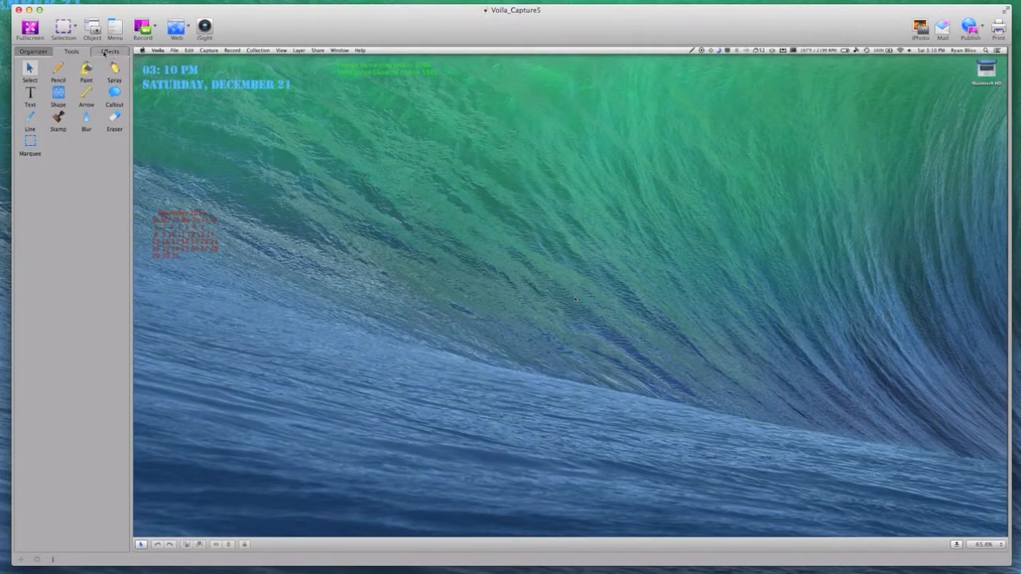
Skew the wallpaper with the perspective and shear sliders into a slanted trapezoid and flatten it.
{"action": "left_click", "coordinate": [108, 52]}
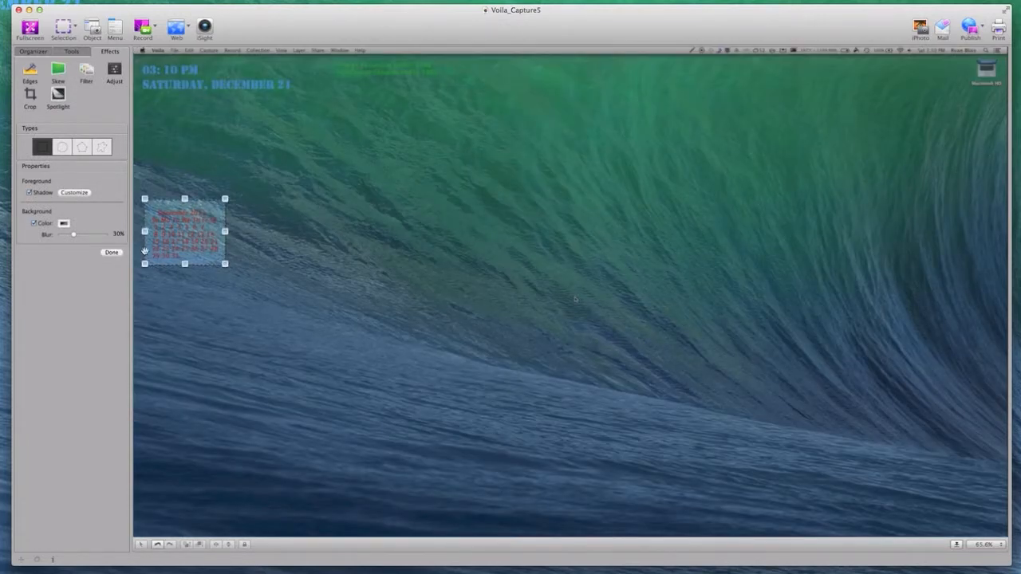
{"action": "left_click_drag", "start_coordinate": [74, 234], "coordinate": [83, 235]}
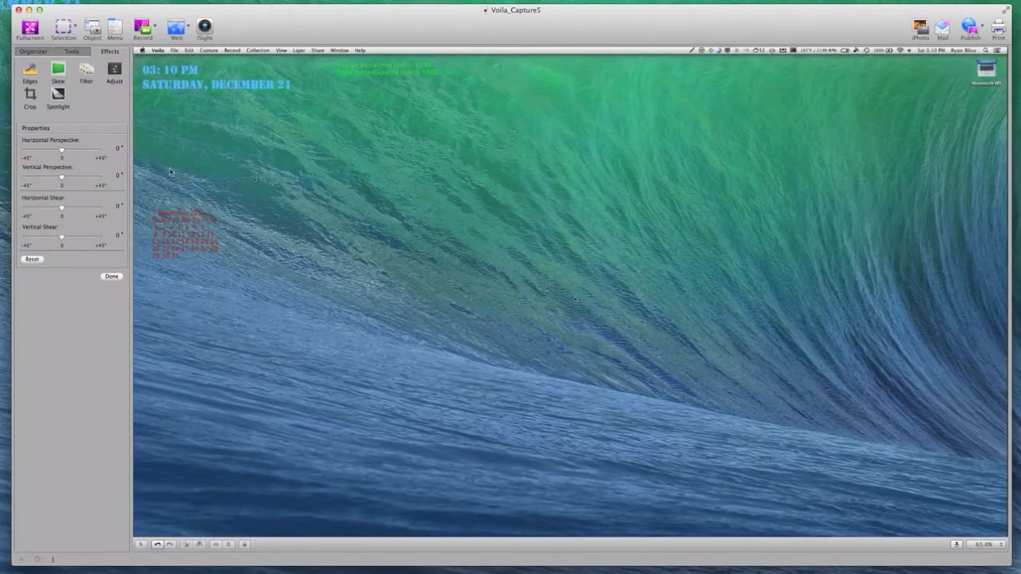
{"action": "left_click_drag", "start_coordinate": [62, 152], "coordinate": [87, 152]}
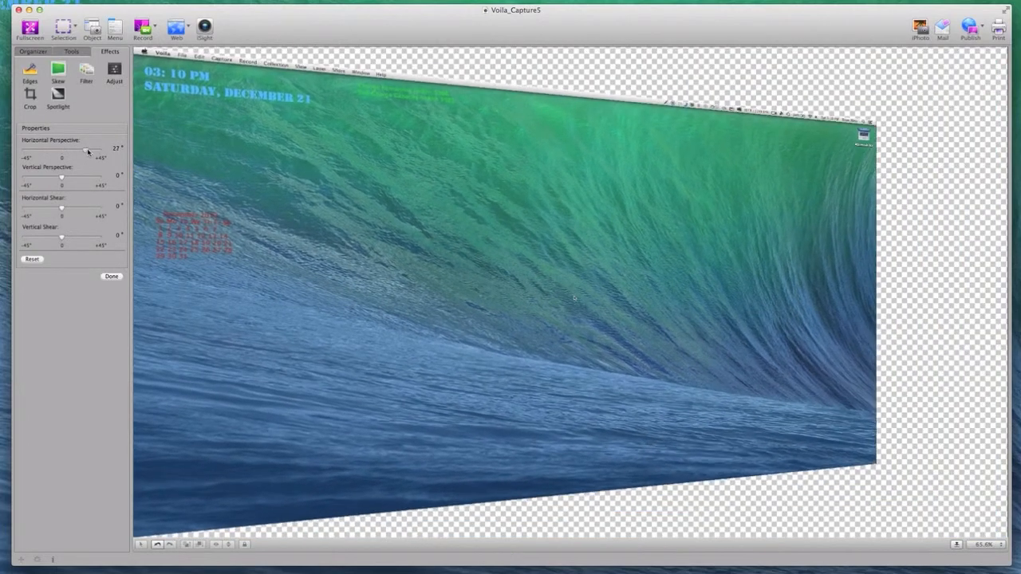
{"action": "left_click_drag", "start_coordinate": [88, 150], "coordinate": [80, 150]}
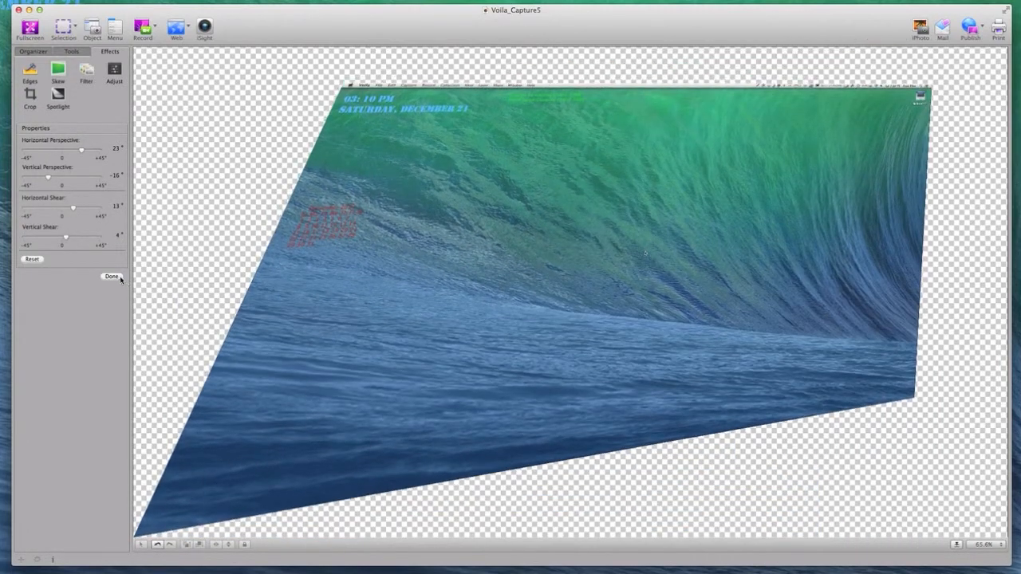
{"action": "left_click", "coordinate": [112, 277]}
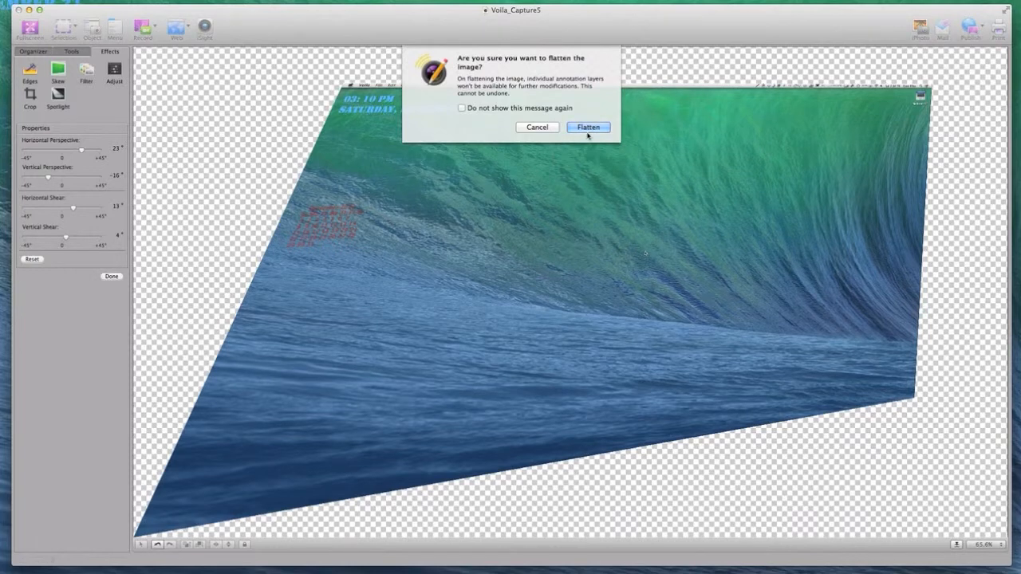
{"action": "left_click", "coordinate": [587, 128]}
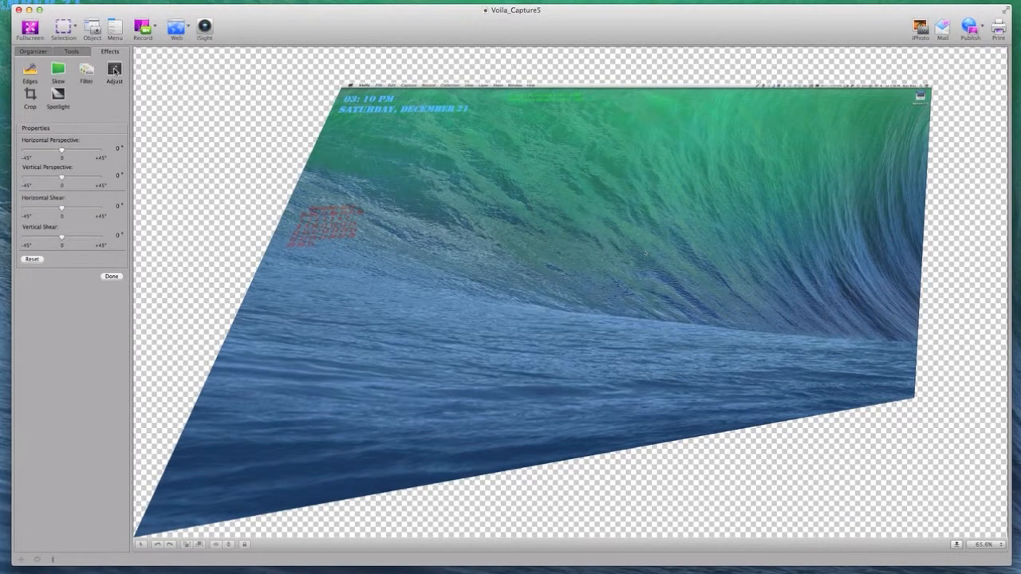
Apply a Torn edge effect, flatten it, then choose the Blur edge type.
{"action": "left_click", "coordinate": [87, 71]}
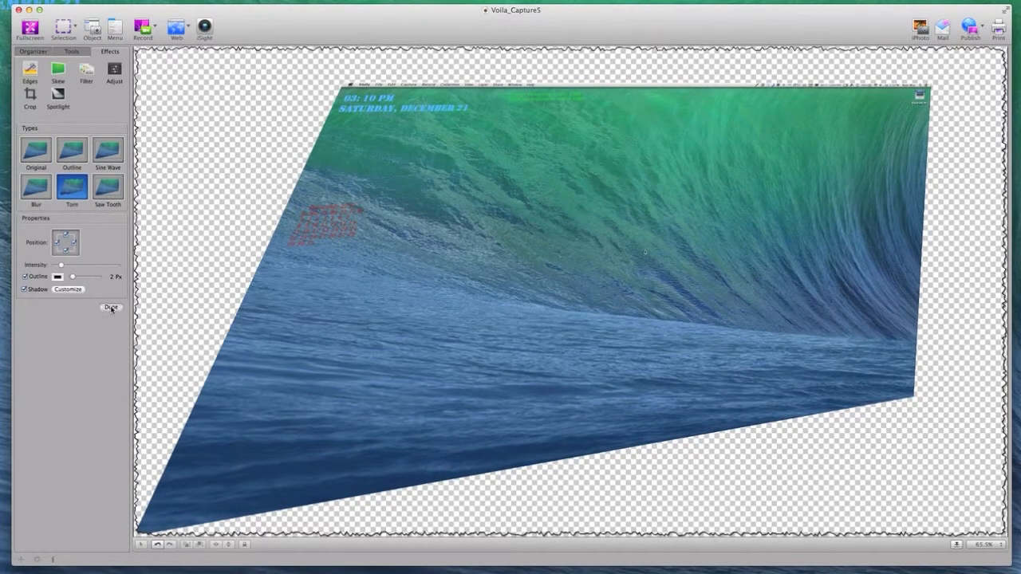
{"action": "left_click", "coordinate": [112, 307]}
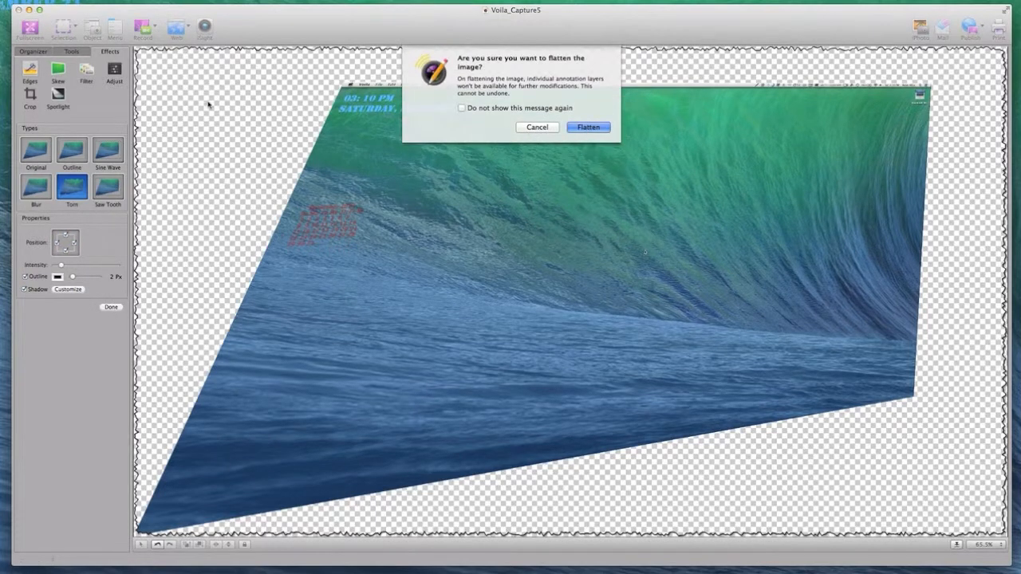
{"action": "left_click", "coordinate": [587, 128]}
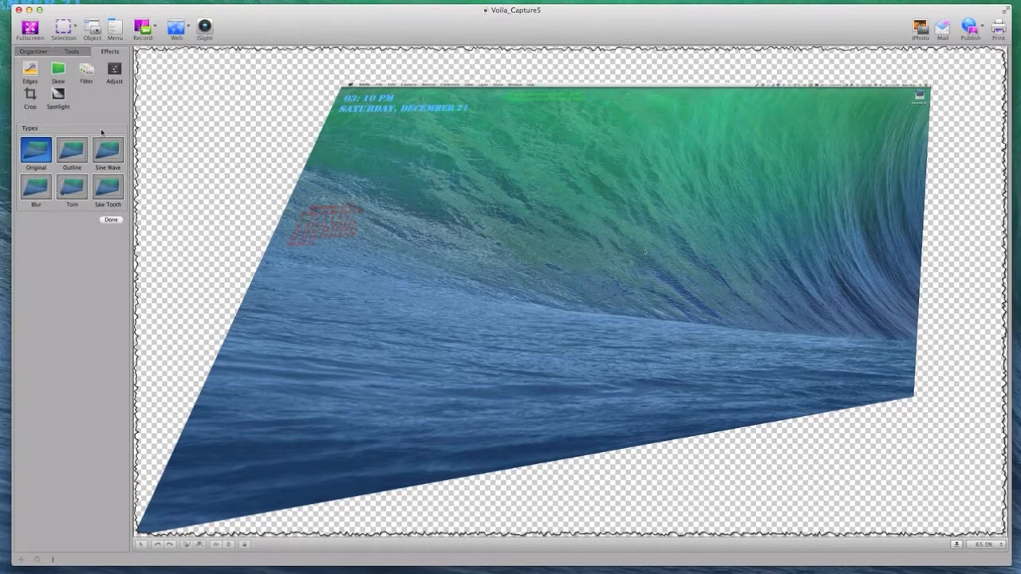
{"action": "left_click", "coordinate": [35, 188]}
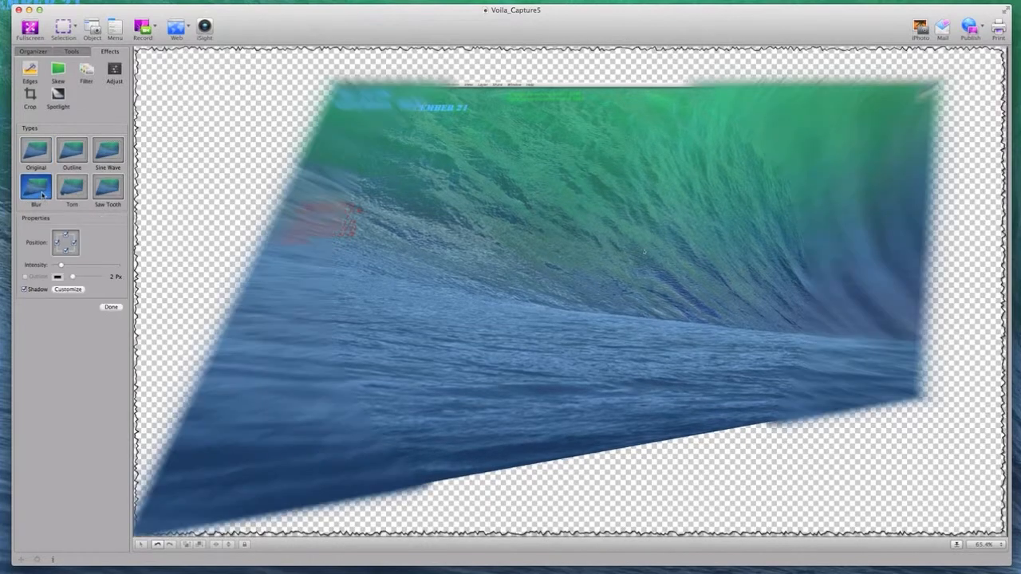